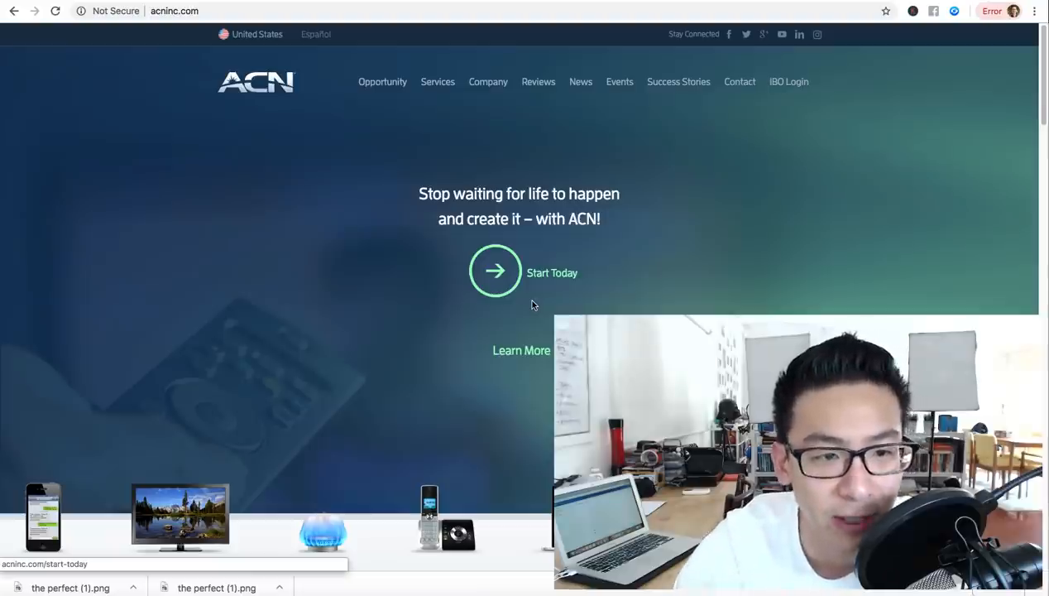
{"action": "mouse_move", "coordinate": [265, 139]}
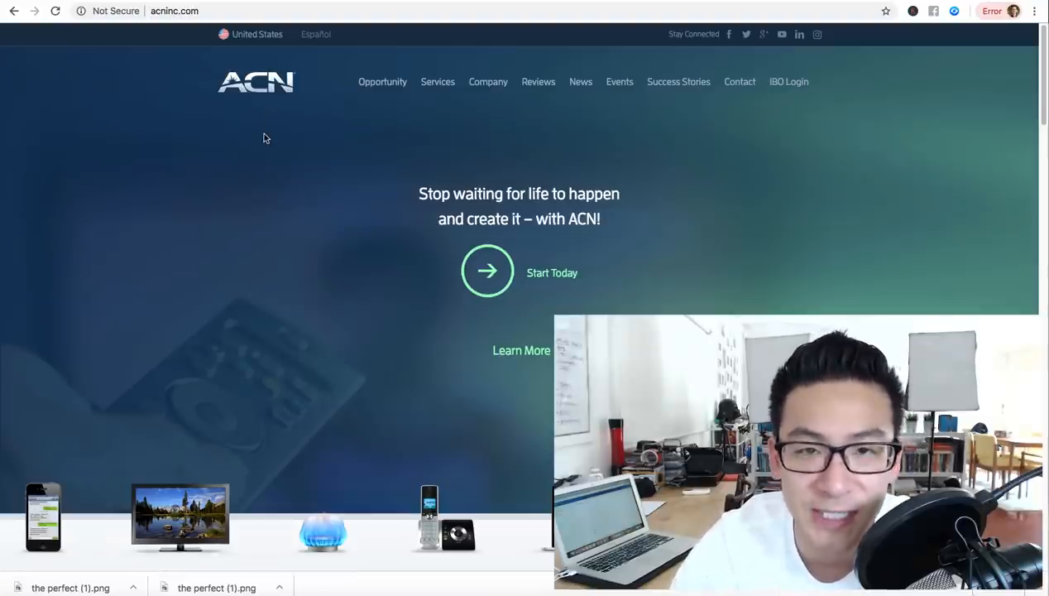